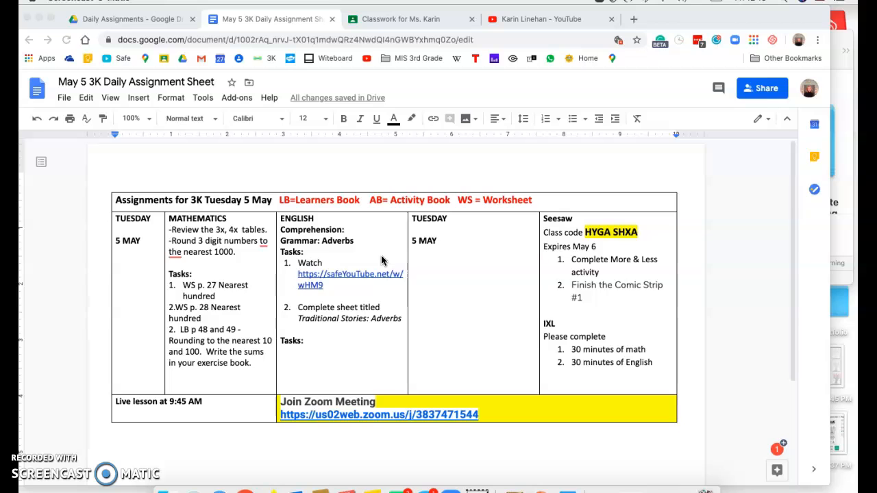
pyautogui.moveTo(363, 162)
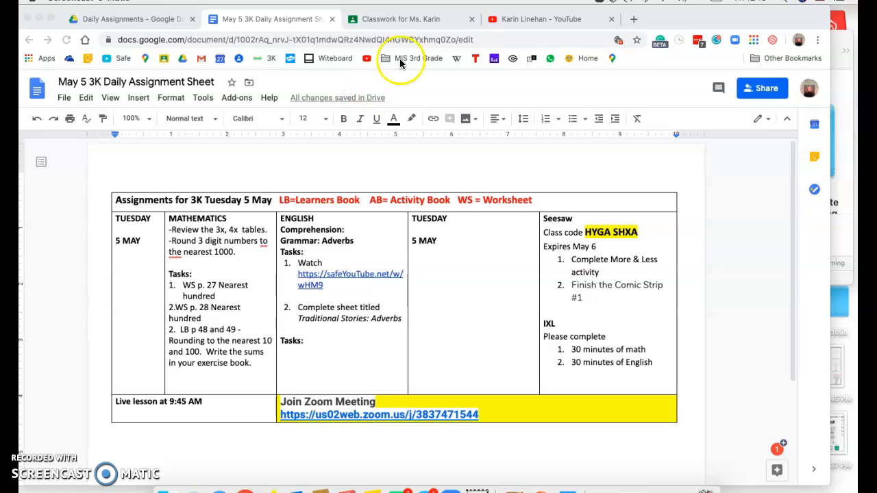
# Step: Filter YouTube's feed to the Reading chip and scroll to The Bazillions' "Silent e" thumbnail
pyautogui.click(548, 19)
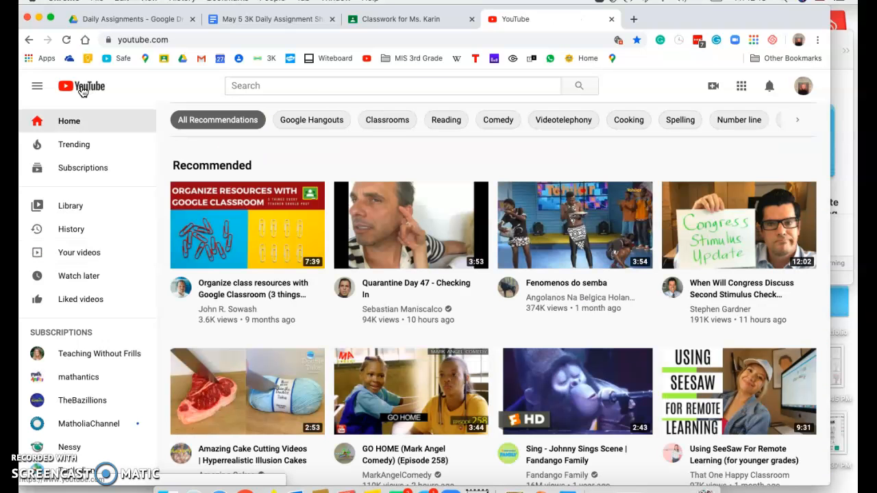
pyautogui.moveTo(299, 152)
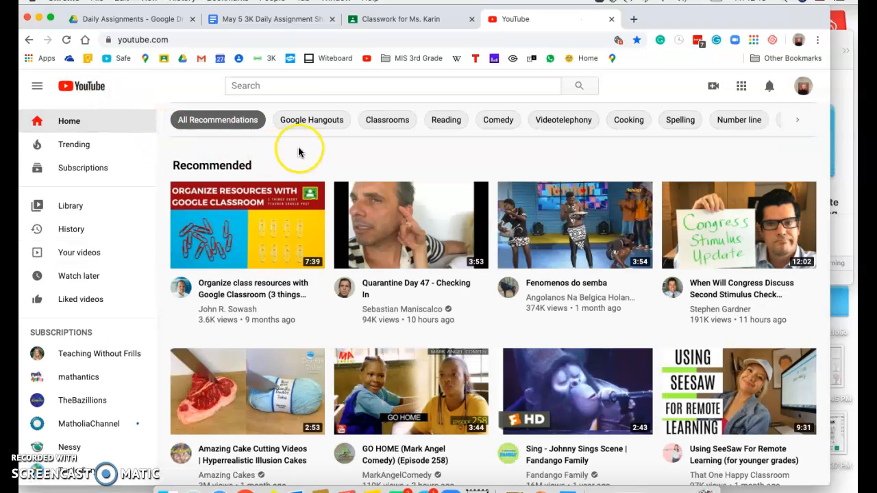
pyautogui.click(447, 121)
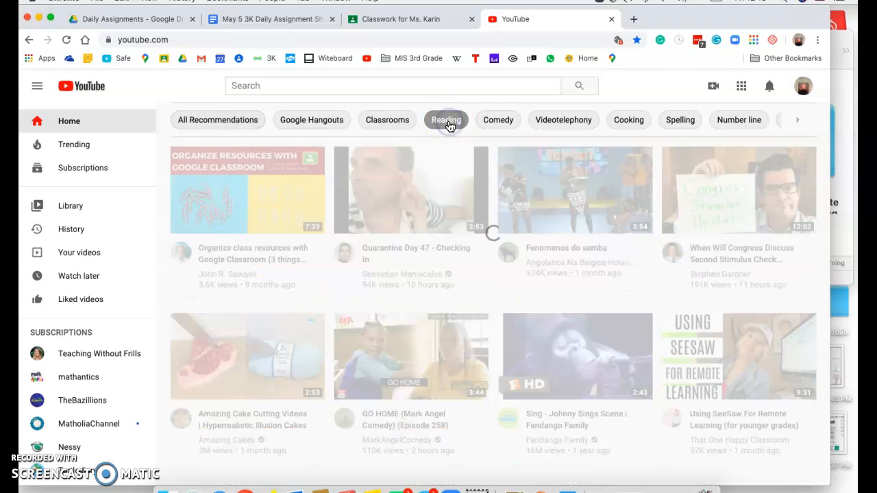
pyautogui.click(447, 121)
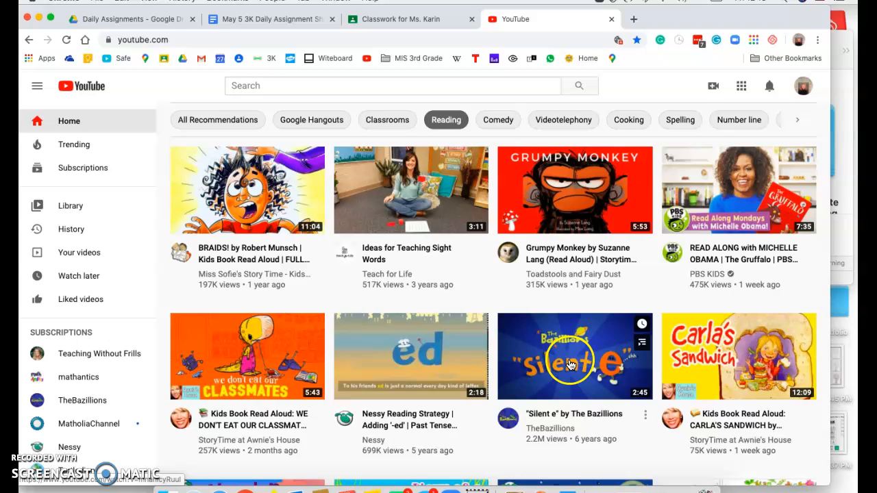
pyautogui.scroll(-3)
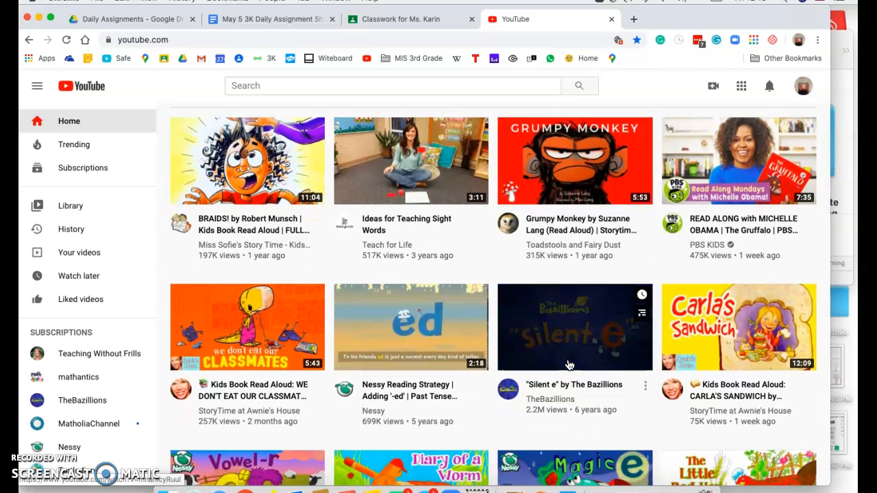
pyautogui.scroll(-3)
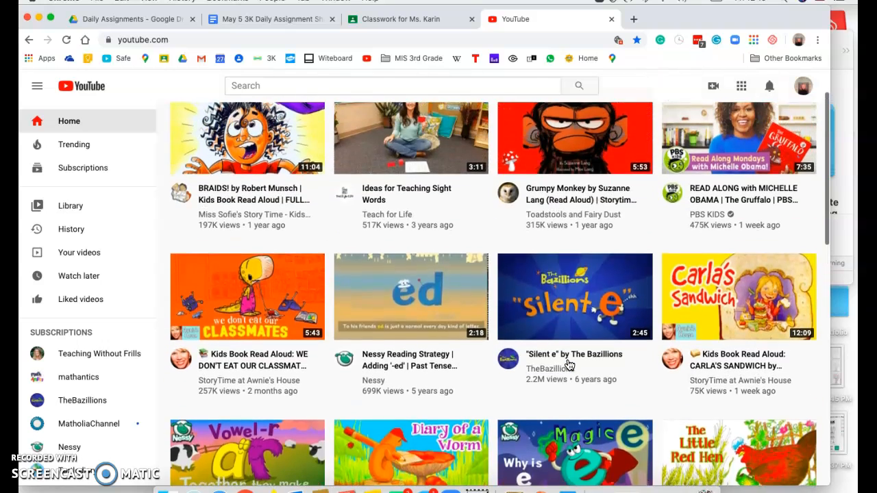
# Step: Start playing The Bazillions' "Silent e" video
pyautogui.click(574, 296)
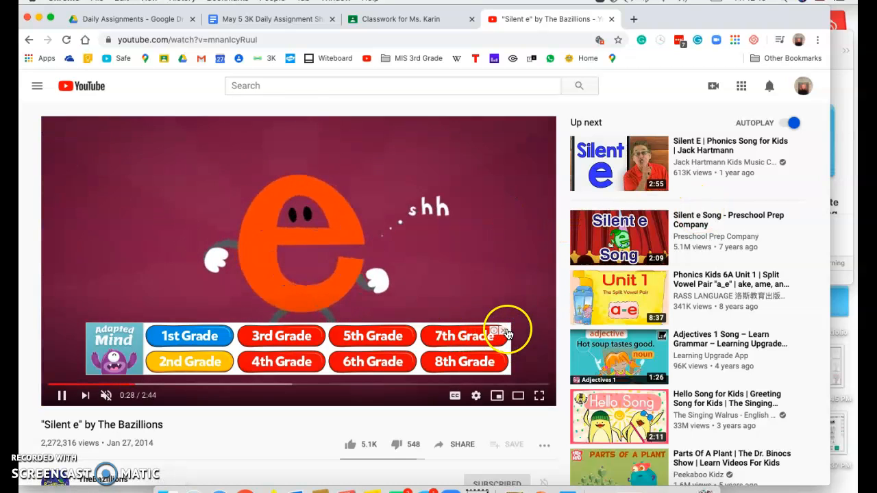
pyautogui.moveTo(222, 167)
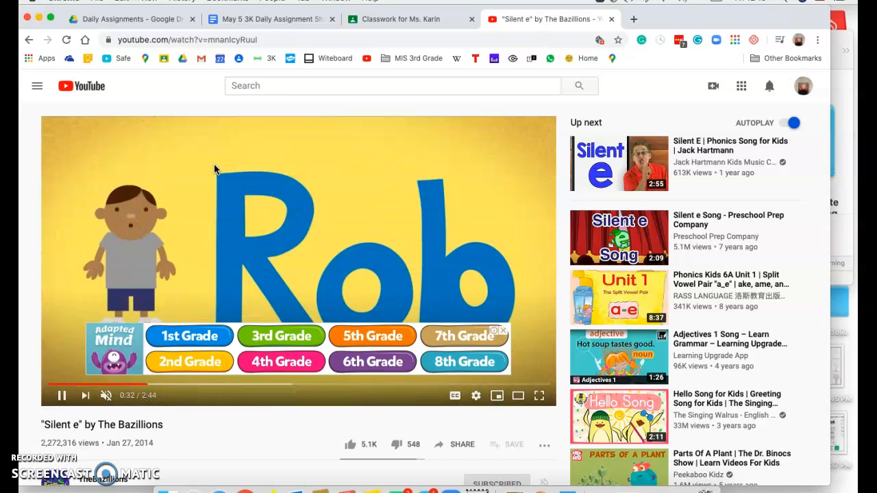
pyautogui.moveTo(697, 290)
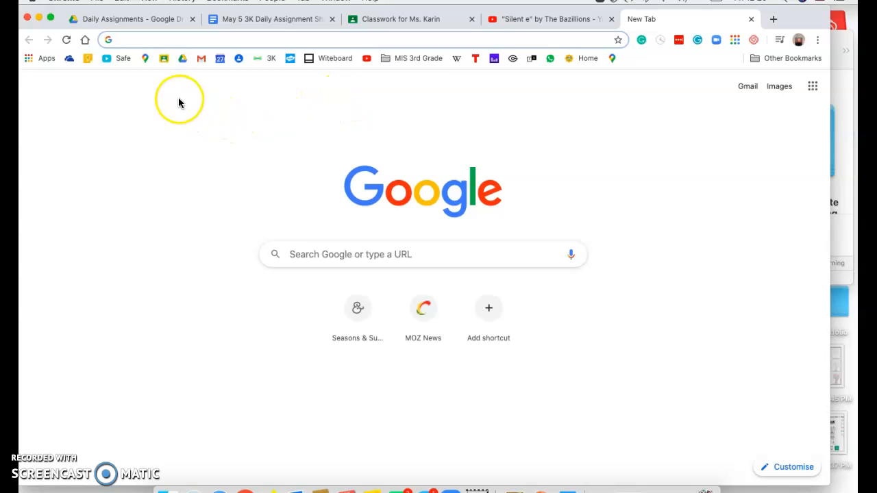
# Step: Load Safe YouTube from the bookmark and copy the Silent e video's address from YouTube
pyautogui.click(123, 58)
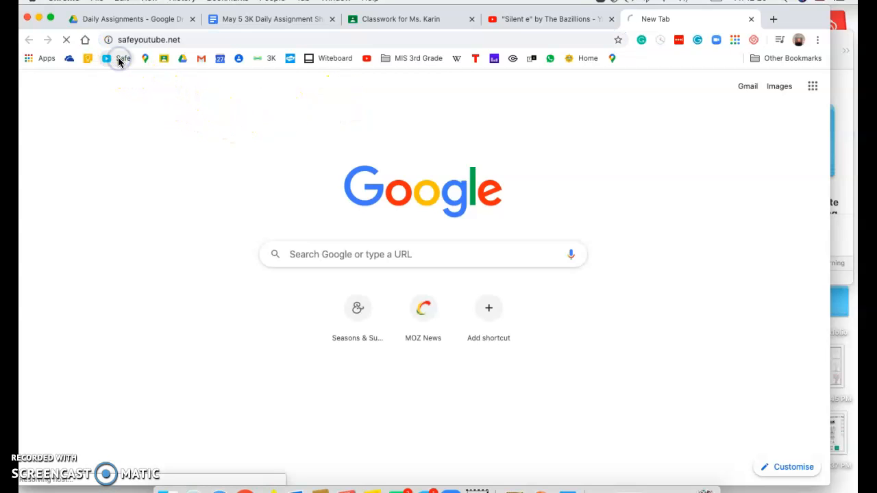
pyautogui.click(123, 58)
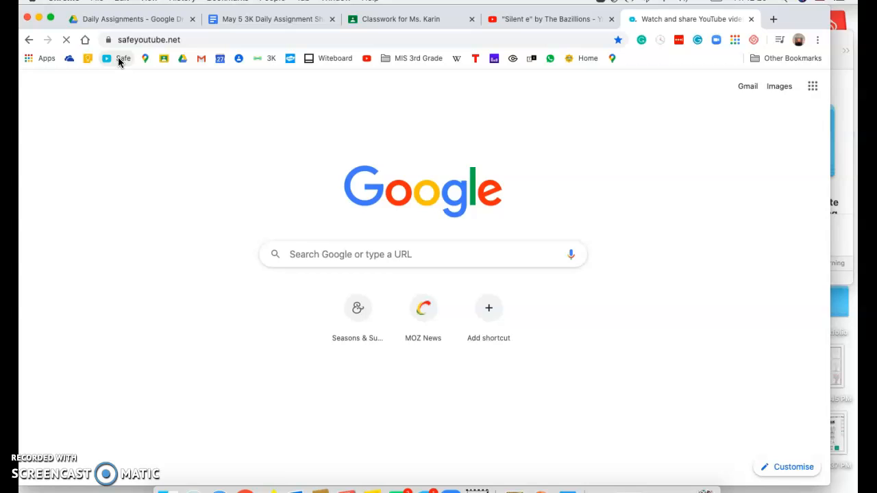
pyautogui.click(124, 58)
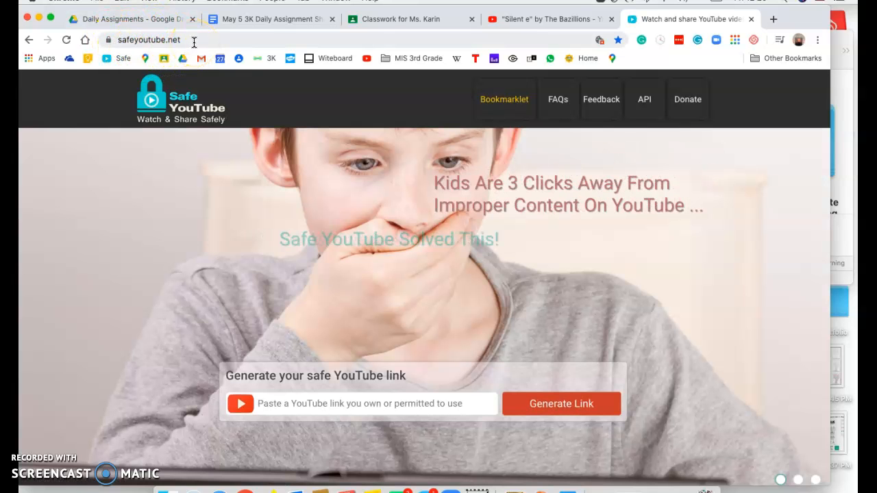
pyautogui.click(548, 19)
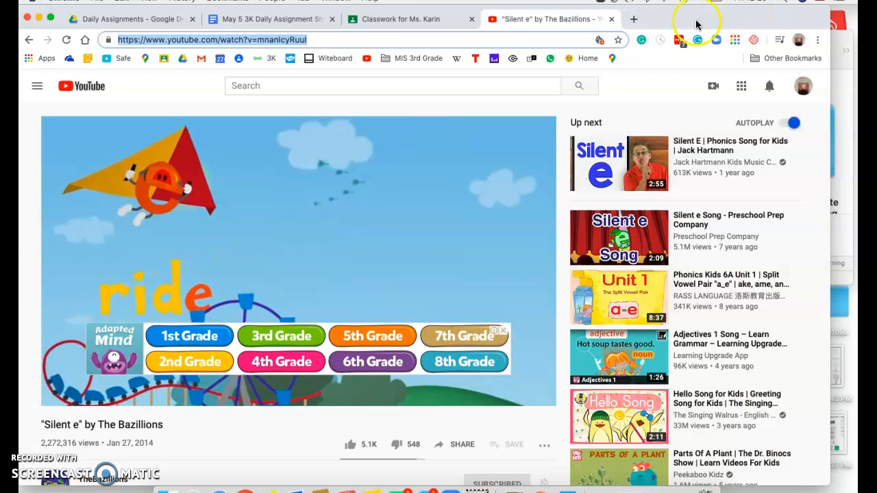
pyautogui.click(633, 19)
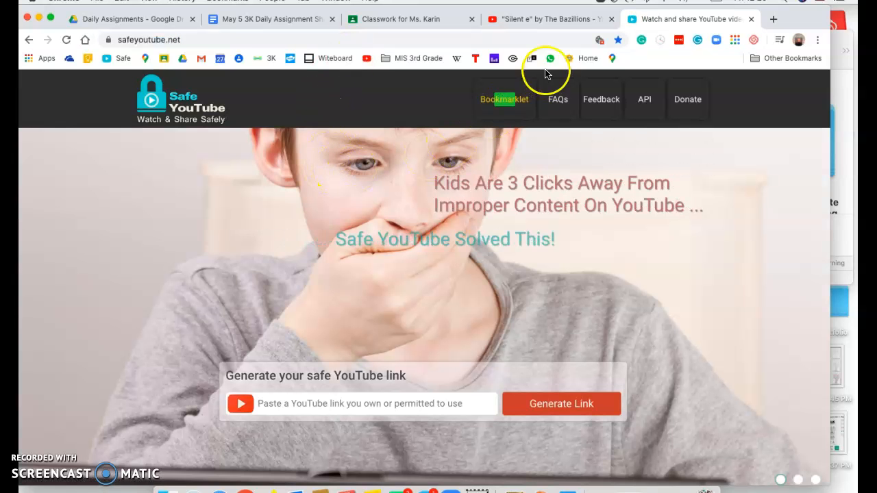
pyautogui.click(545, 19)
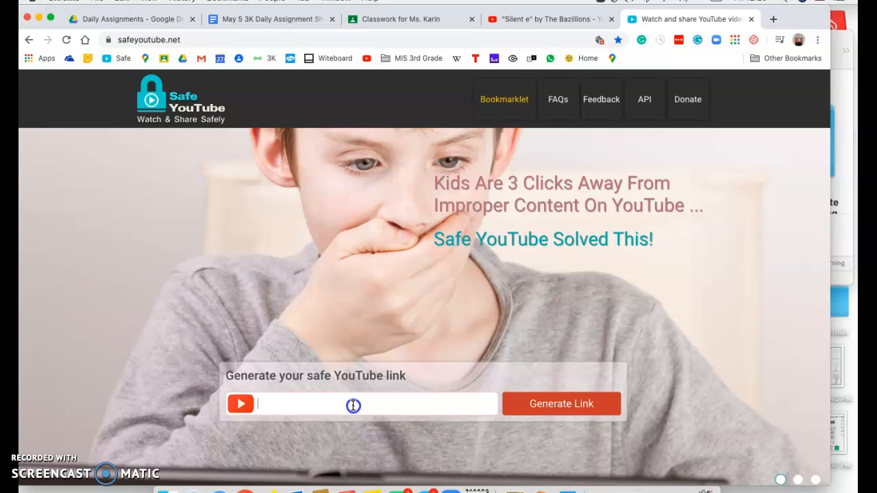
pyautogui.write('https://www.youtube.com/watch?v=mnanIcyRuuI')
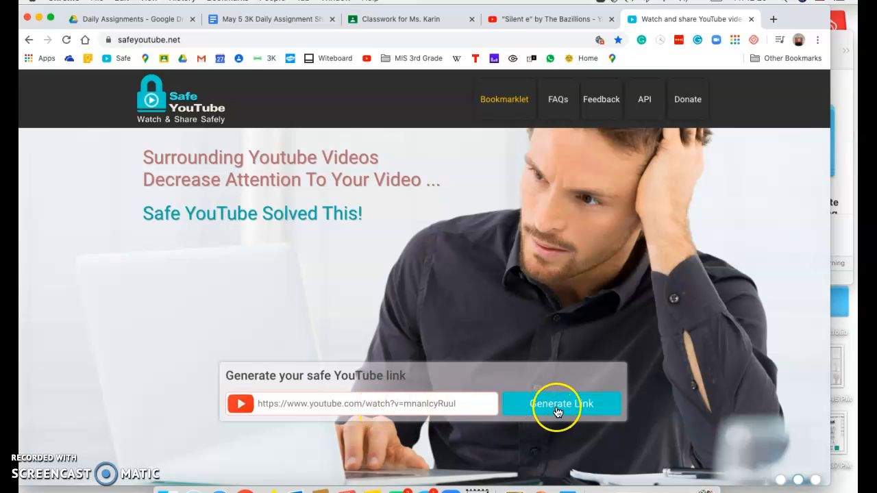
# Step: Generate the safe link for Silent e, copy its Safe URL, and return to the YouTube video
pyautogui.click(561, 403)
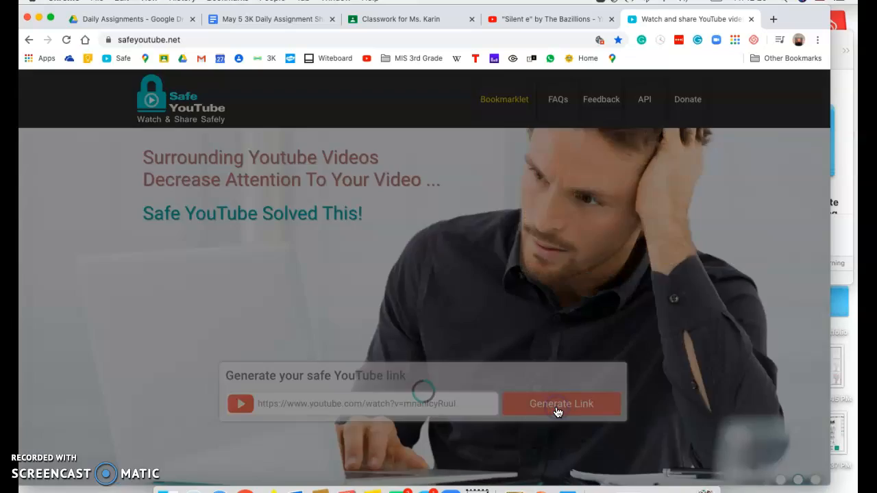
pyautogui.click(560, 403)
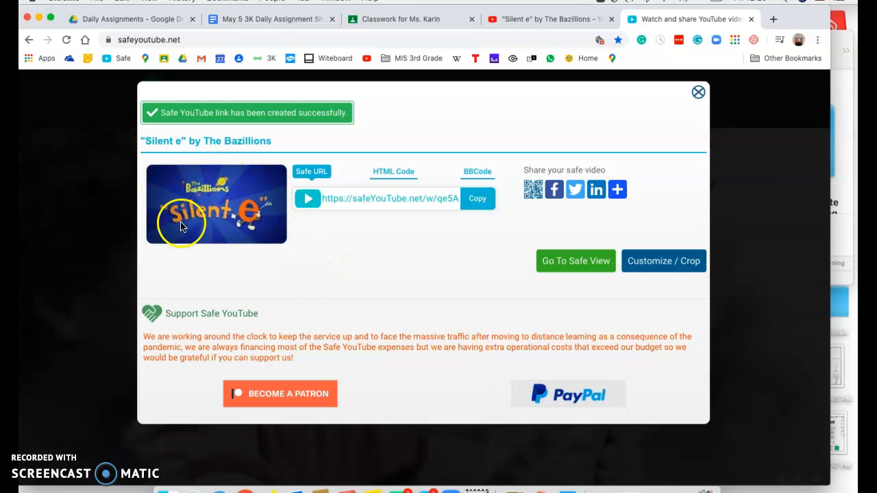
pyautogui.moveTo(235, 219)
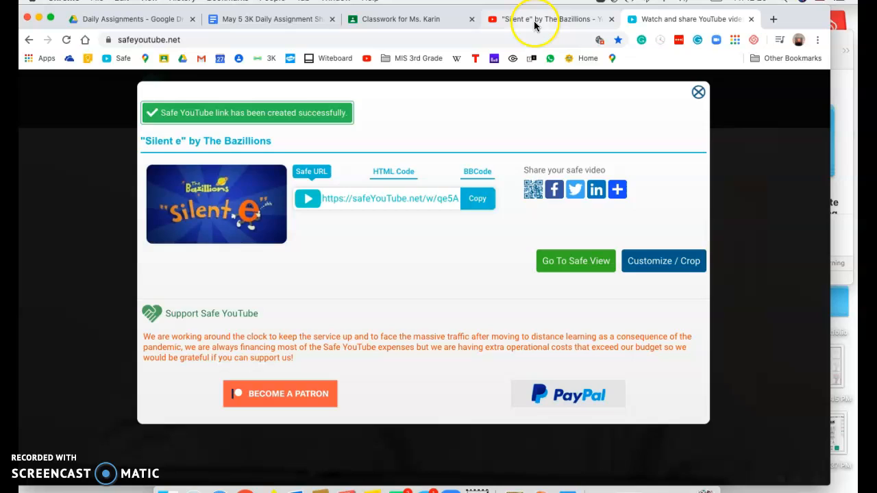
pyautogui.click(548, 19)
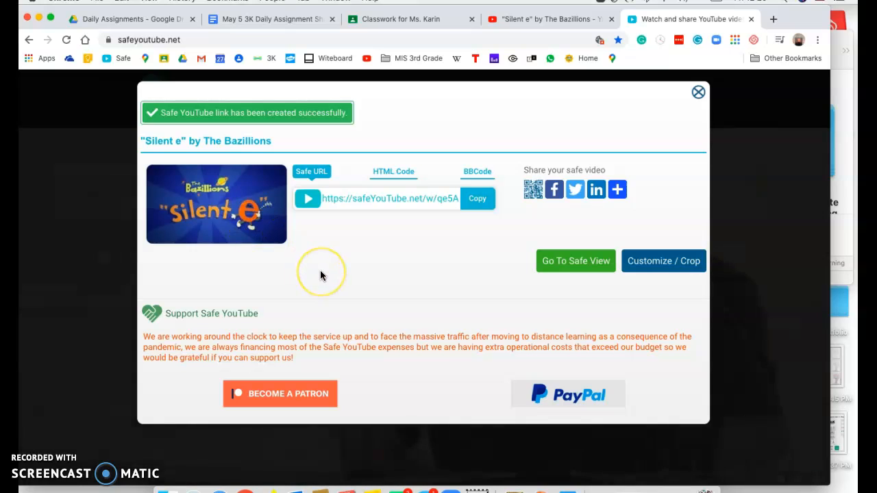
pyautogui.moveTo(412, 261)
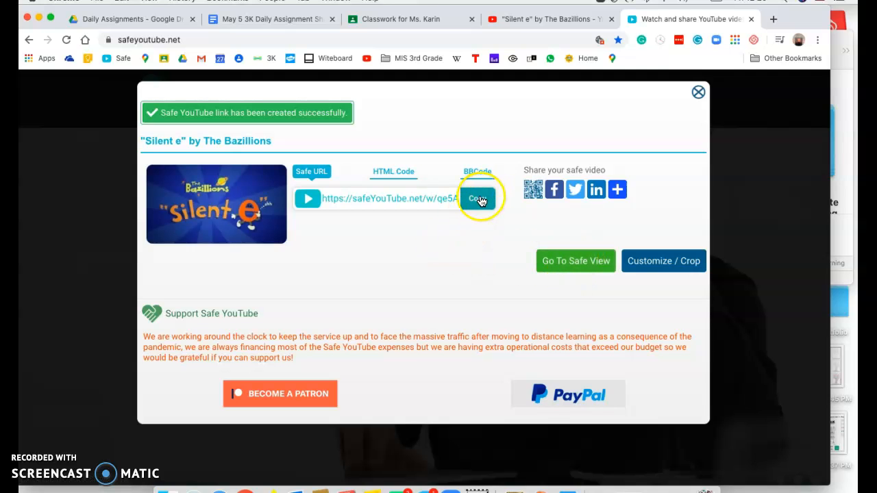
pyautogui.click(477, 199)
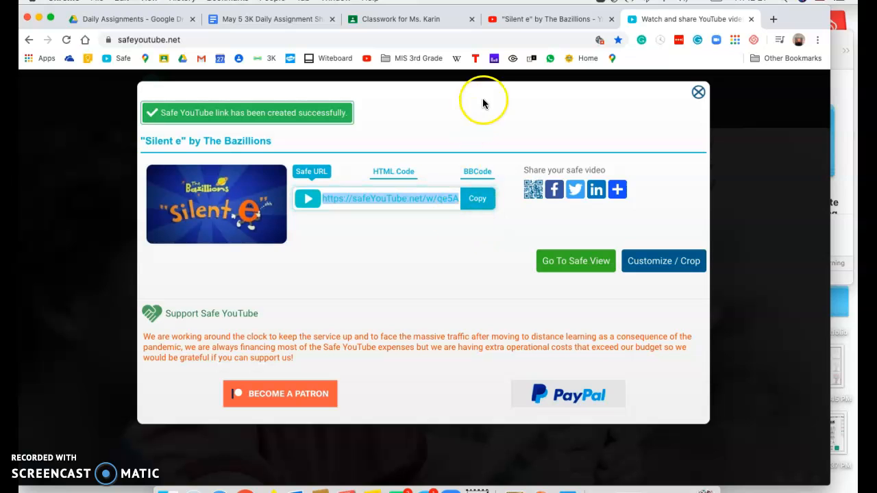
pyautogui.click(548, 19)
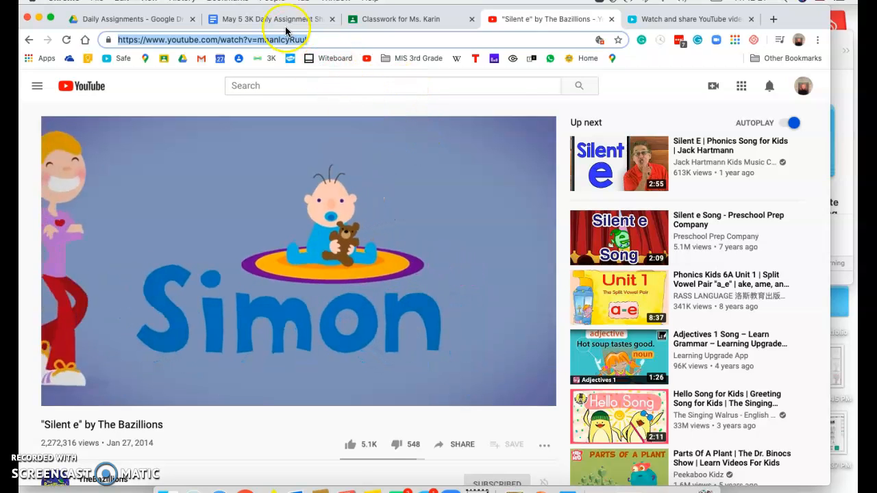
pyautogui.click(267, 19)
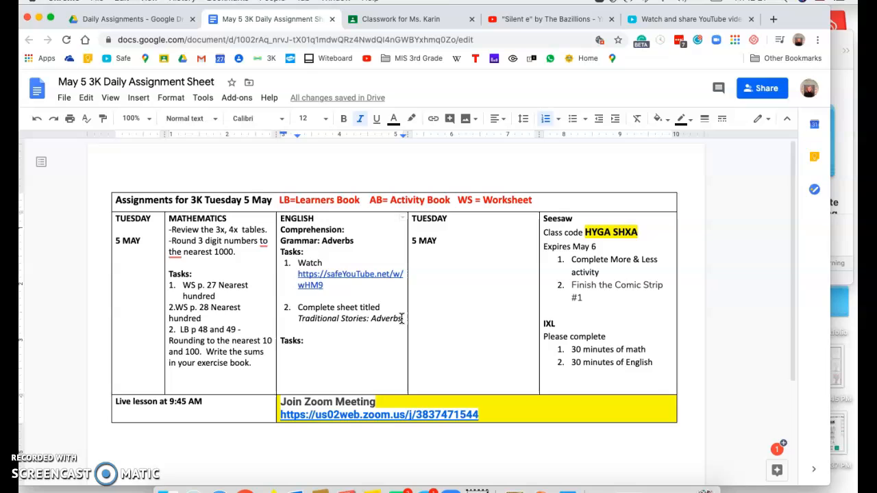
pyautogui.press('enter')
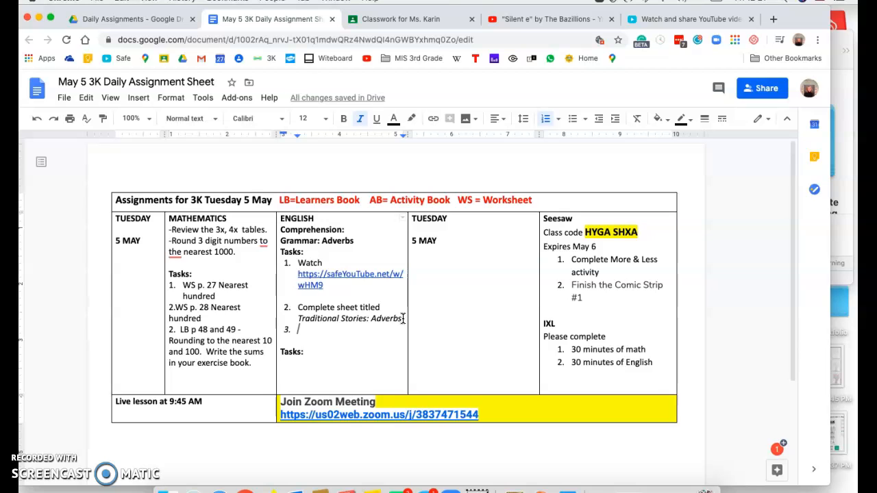
pyautogui.write('https://safeYouTube.net/w/qe5A')
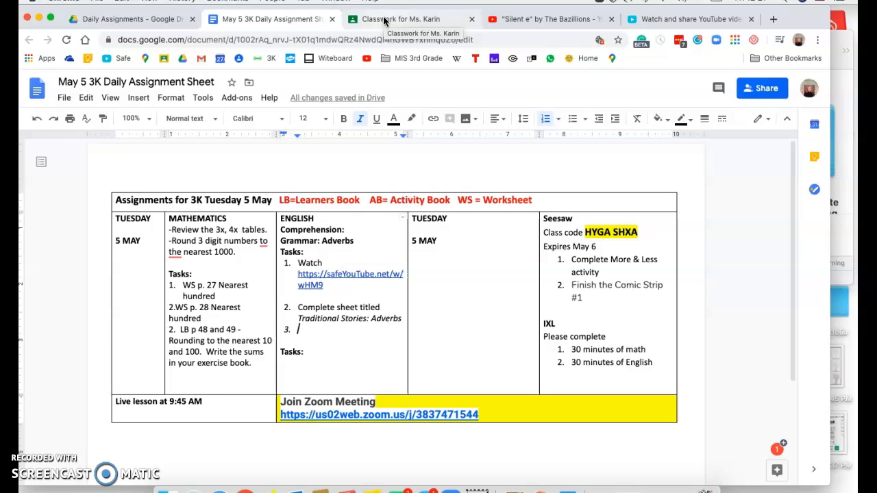
# Step: Go to Ms. Karin's Classwork page and bring up the Create menu
pyautogui.click(402, 19)
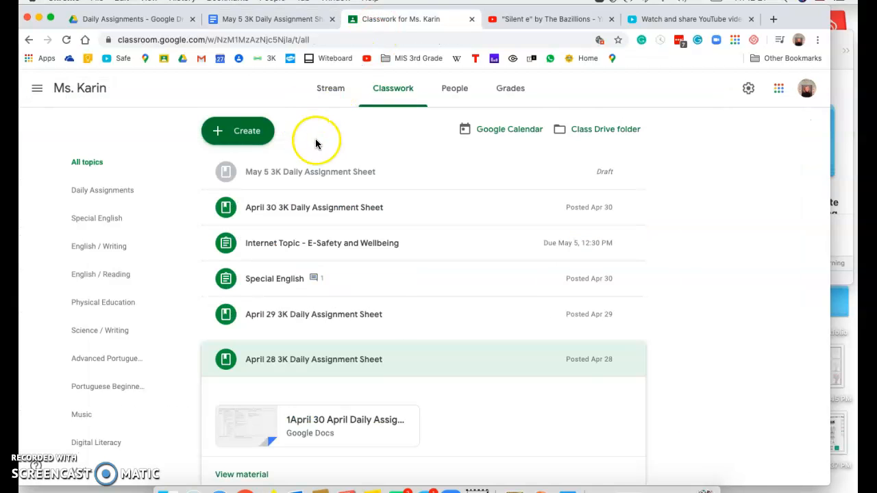
pyautogui.moveTo(376, 149)
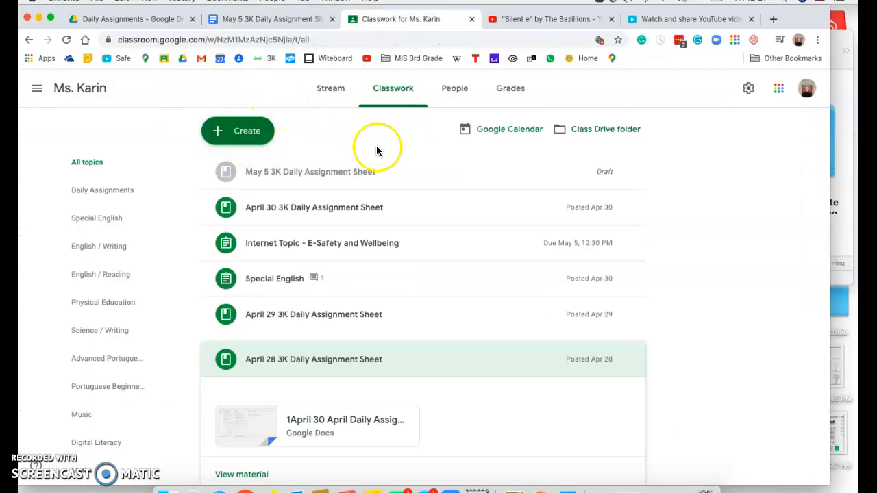
pyautogui.moveTo(330, 137)
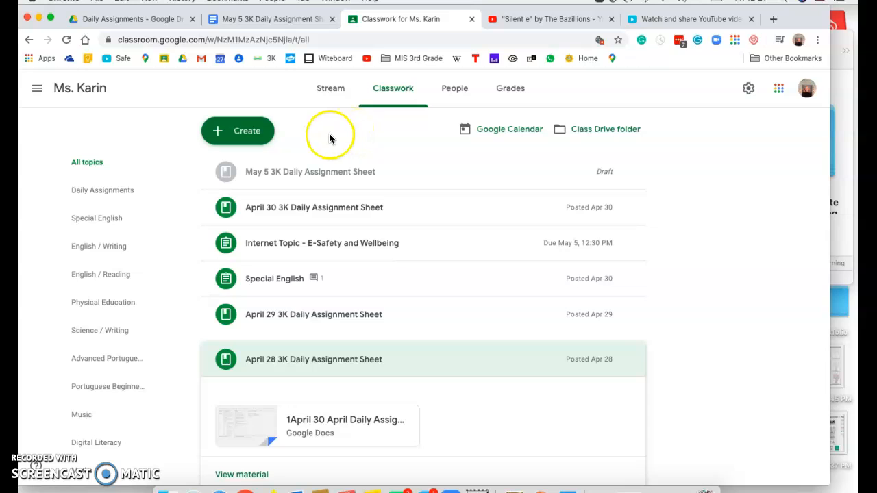
pyautogui.click(238, 131)
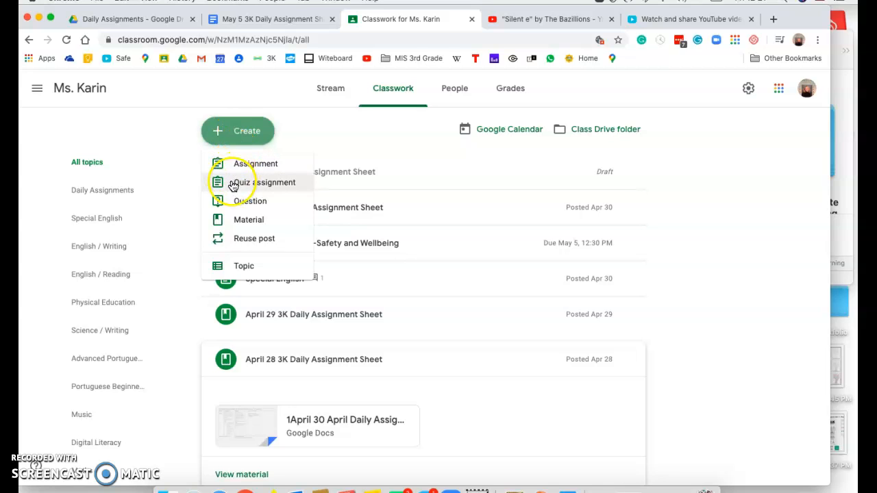
# Step: Create a new assignment titled "Silent E video" and bring up its attachment options
pyautogui.click(255, 164)
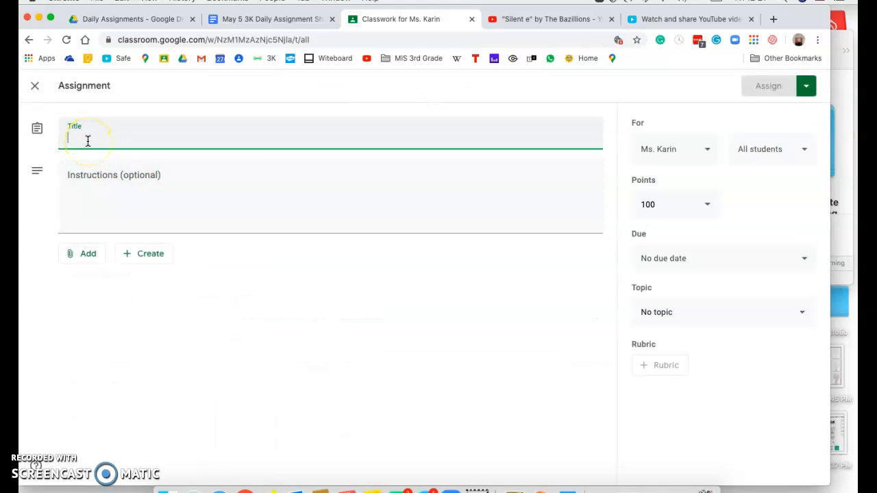
pyautogui.write('Silent E video')
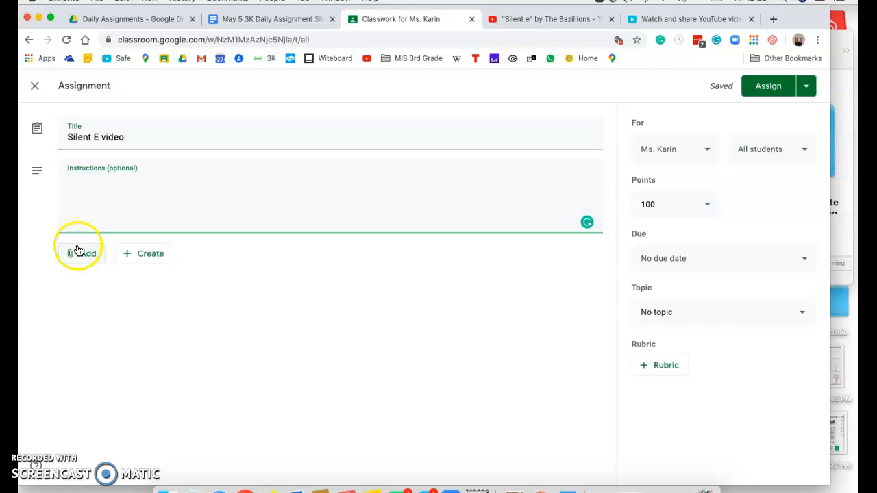
pyautogui.click(82, 254)
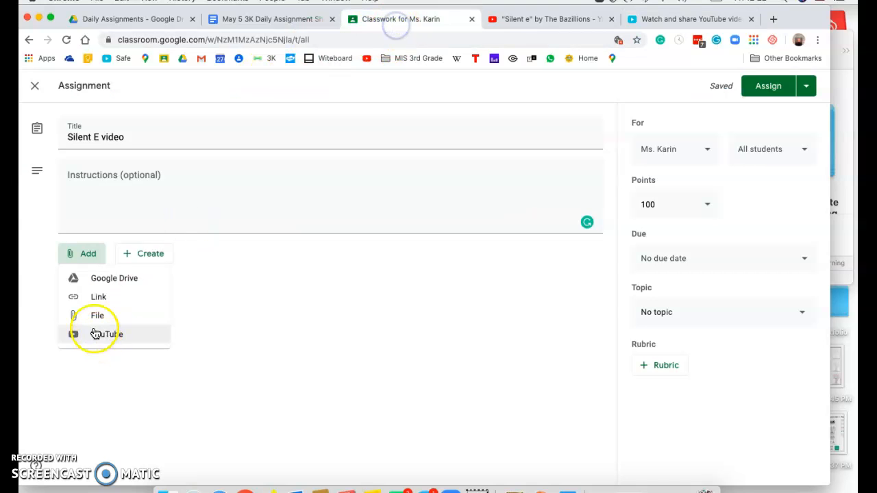
# Step: Attach the safeYouTube.net/w/qe5A link to the assignment
pyautogui.click(99, 295)
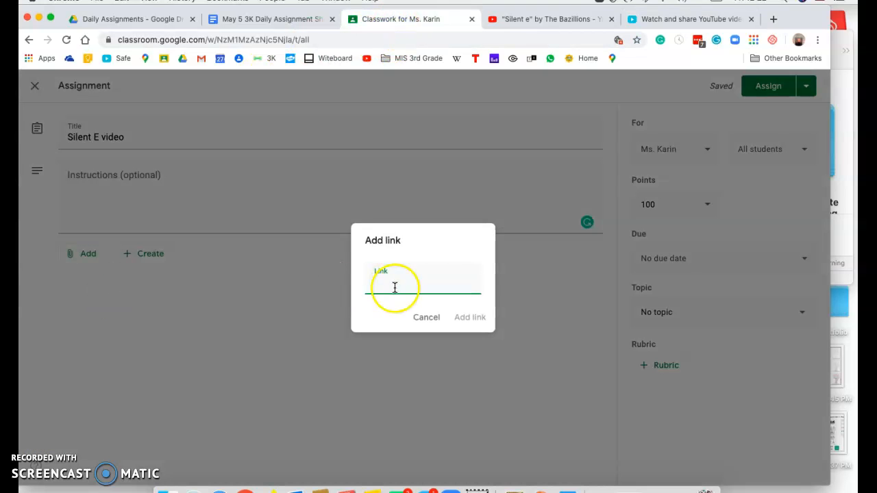
pyautogui.write('feYouTube.net/w/qe5A')
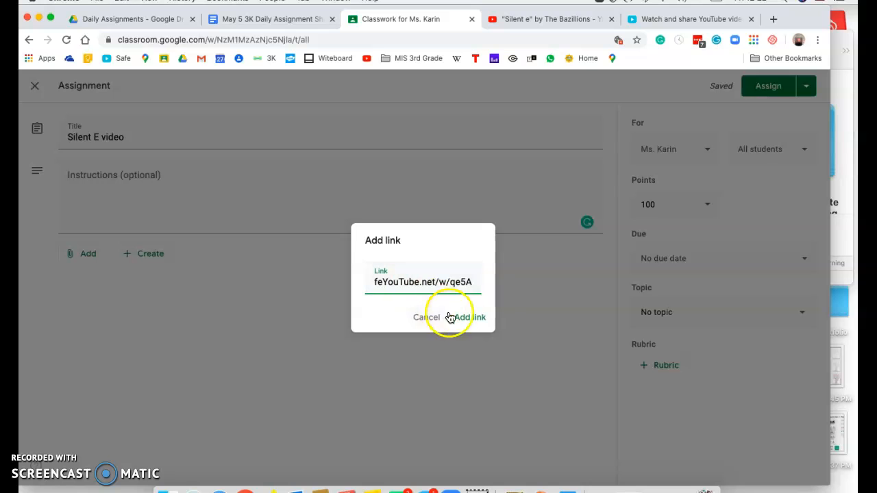
pyautogui.click(469, 318)
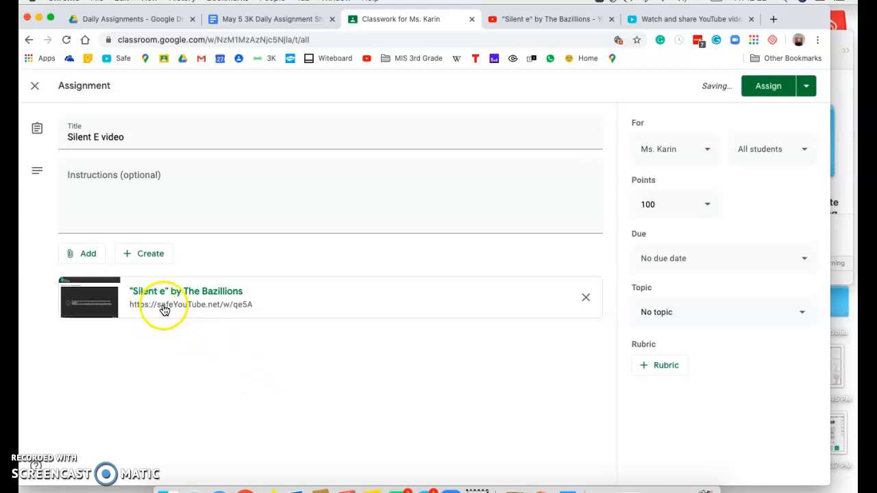
pyautogui.moveTo(115, 310)
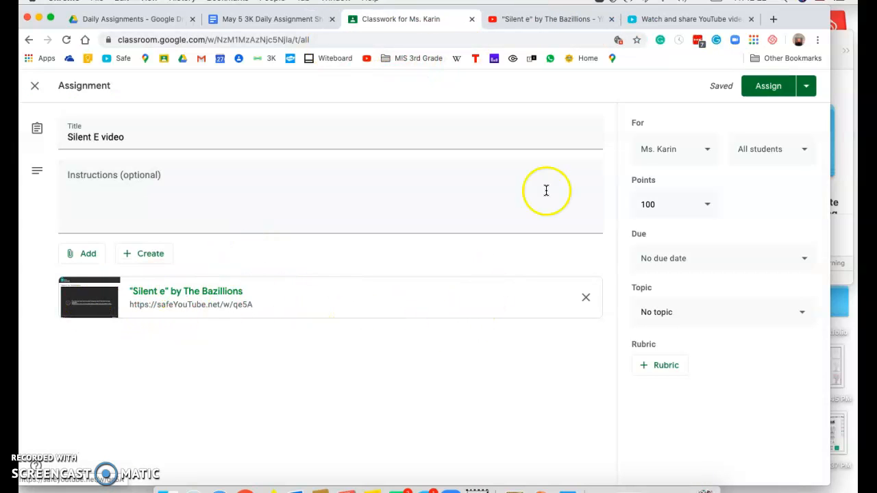
pyautogui.moveTo(770, 115)
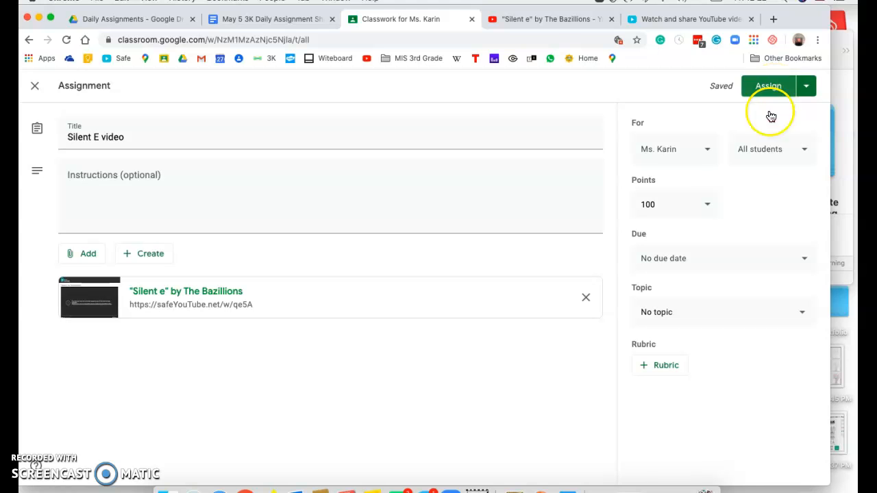
pyautogui.moveTo(729, 191)
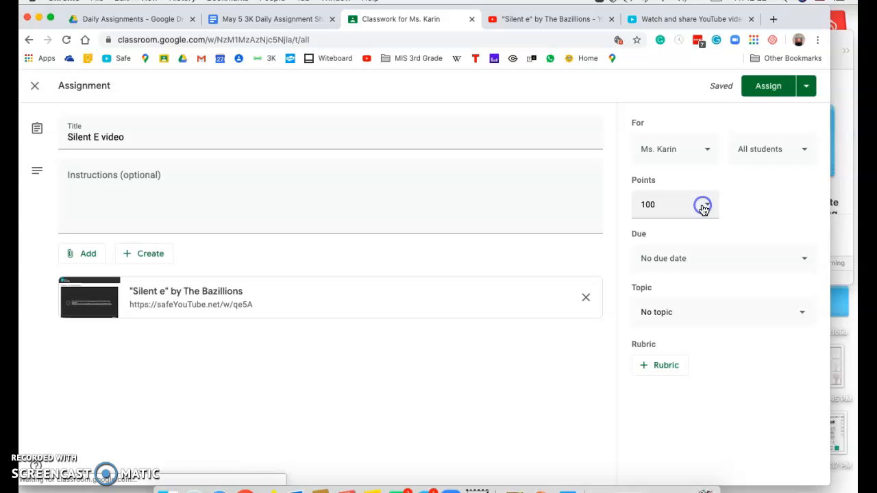
# Step: Set the assignment's Points to Ungraded
pyautogui.click(704, 204)
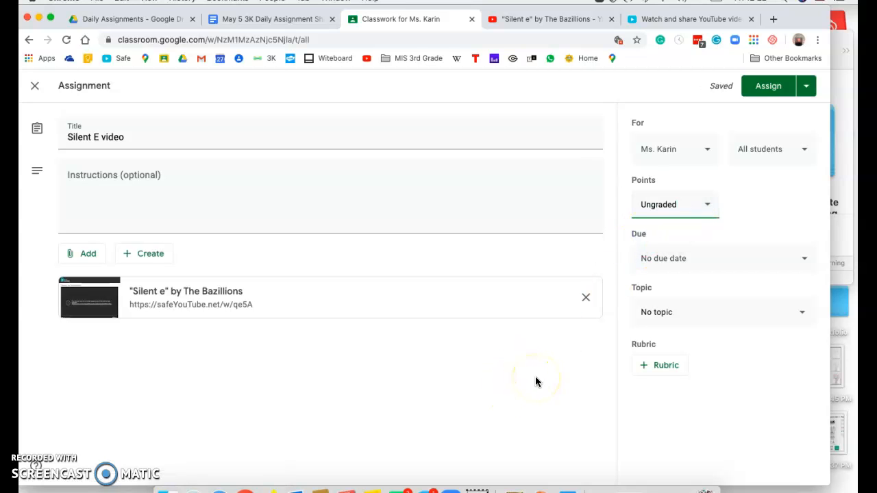
pyautogui.moveTo(522, 387)
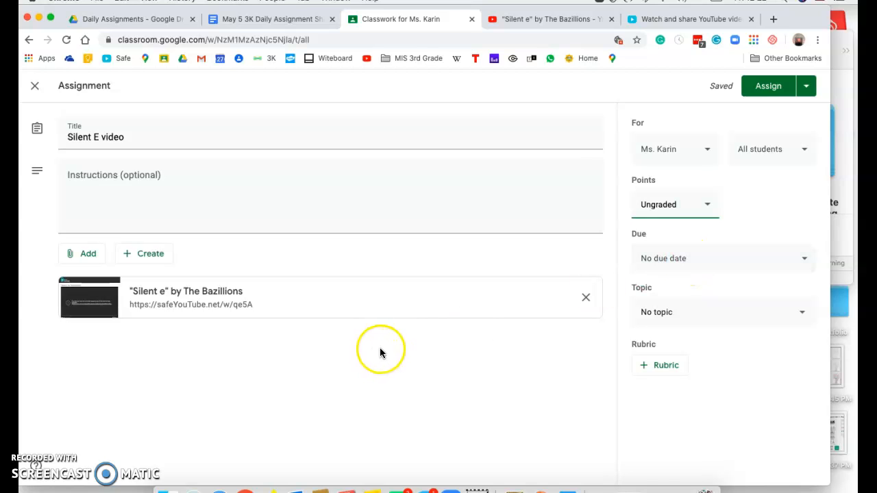
pyautogui.moveTo(386, 353)
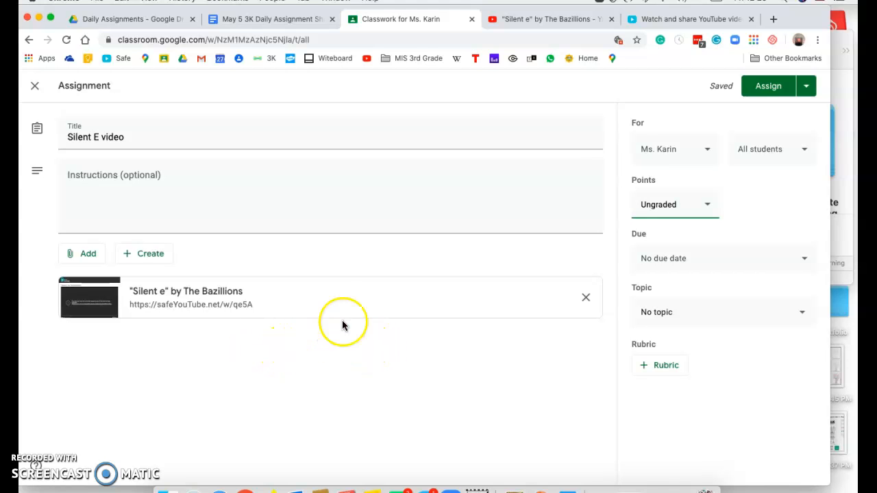
pyautogui.moveTo(564, 82)
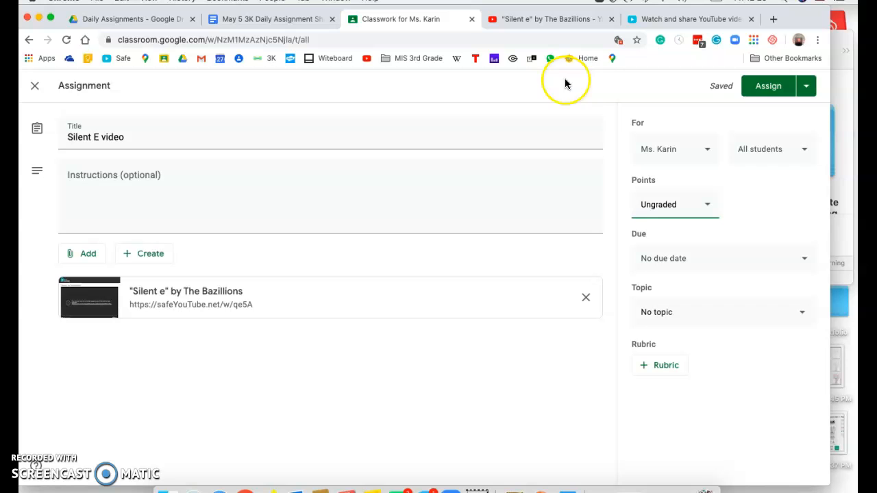
pyautogui.click(548, 19)
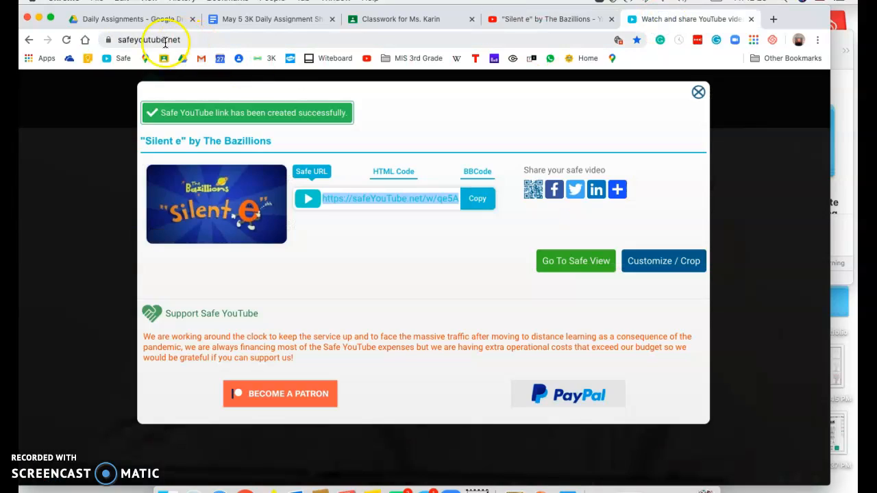
pyautogui.moveTo(342, 187)
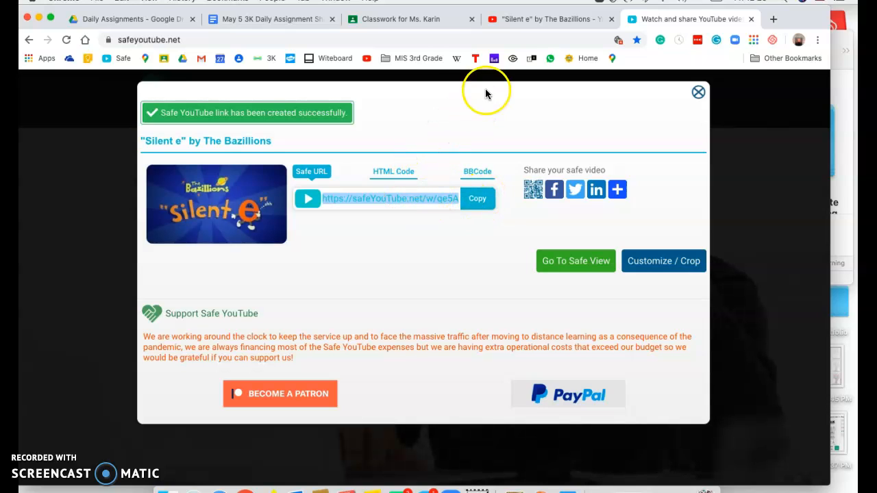
pyautogui.click(268, 19)
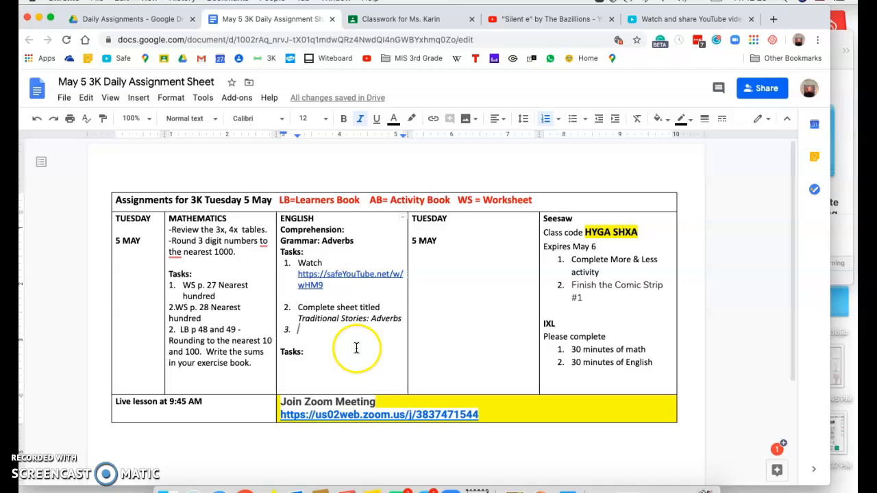
pyautogui.moveTo(414, 30)
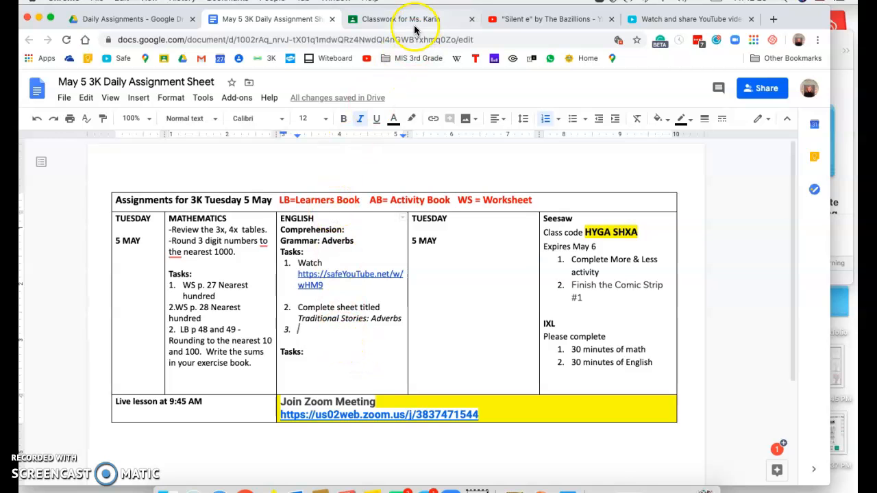
pyautogui.click(400, 20)
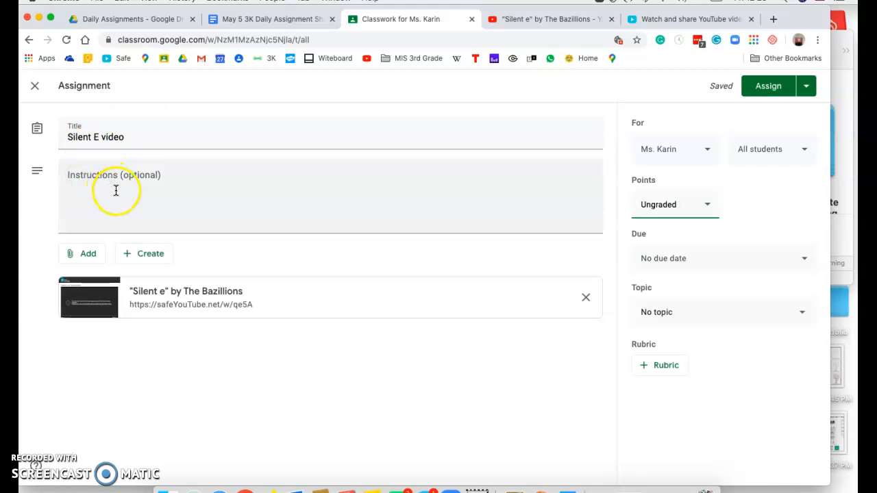
# Step: Bring up the attachment options again on the Silent E video assignment
pyautogui.click(82, 253)
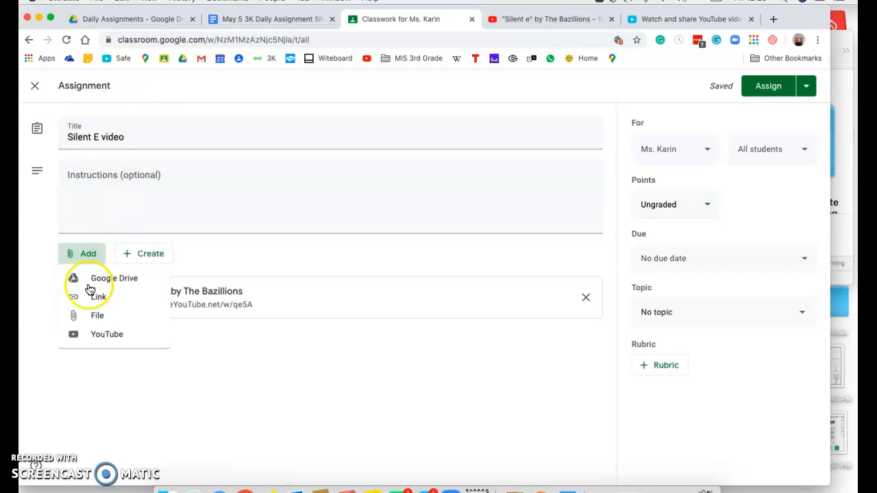
pyautogui.moveTo(198, 356)
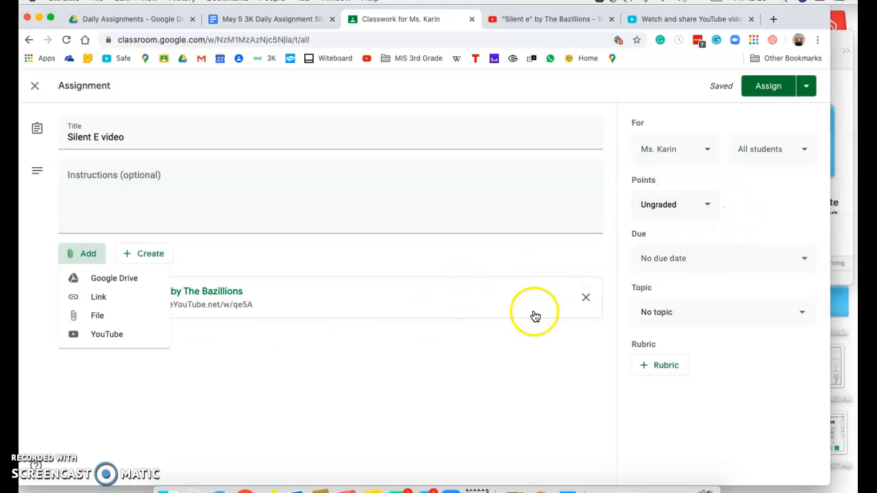
pyautogui.moveTo(507, 356)
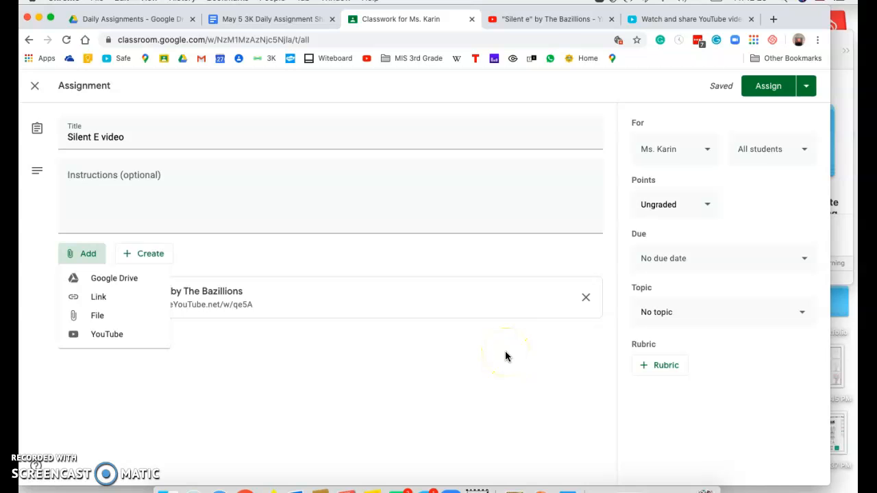